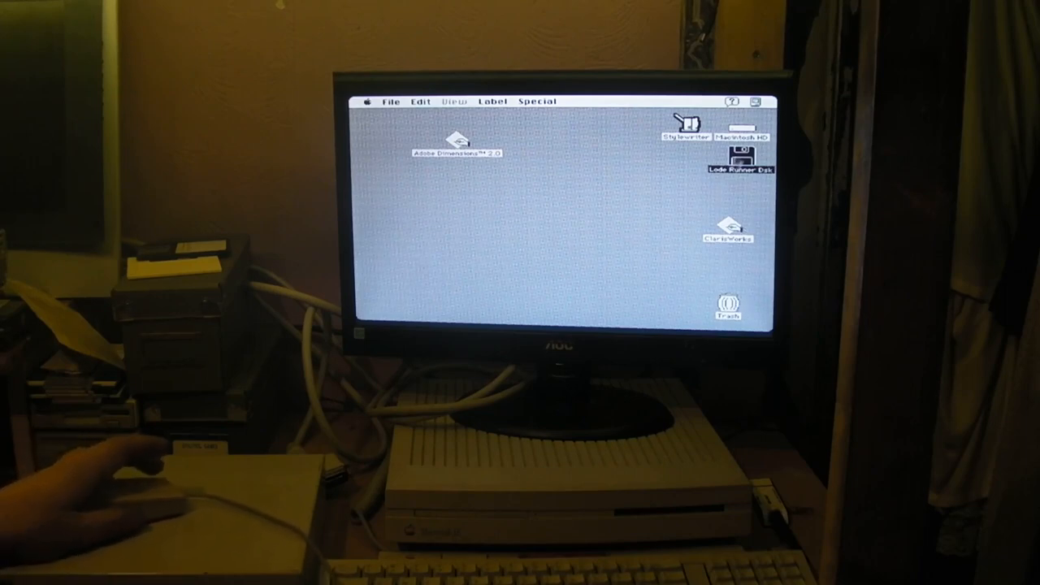
Step: Copy the Lode Runner Dsk floppy onto Macintosh HD, replacing the existing Lode Runner Dsk folder
{"action": "double_click", "coordinate": [730, 159]}
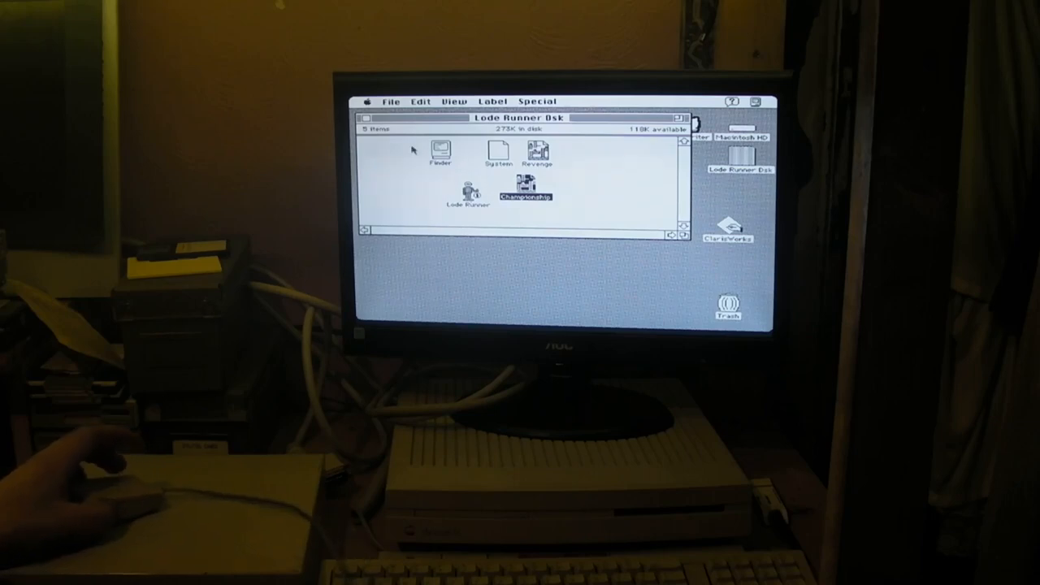
{"action": "mouse_move", "coordinate": [596, 175]}
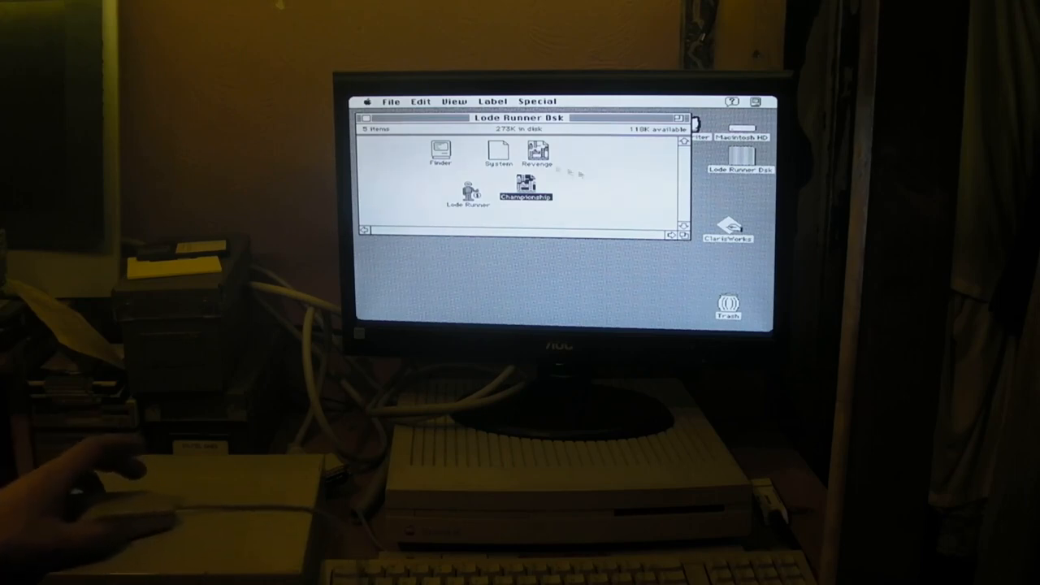
{"action": "mouse_move", "coordinate": [612, 179]}
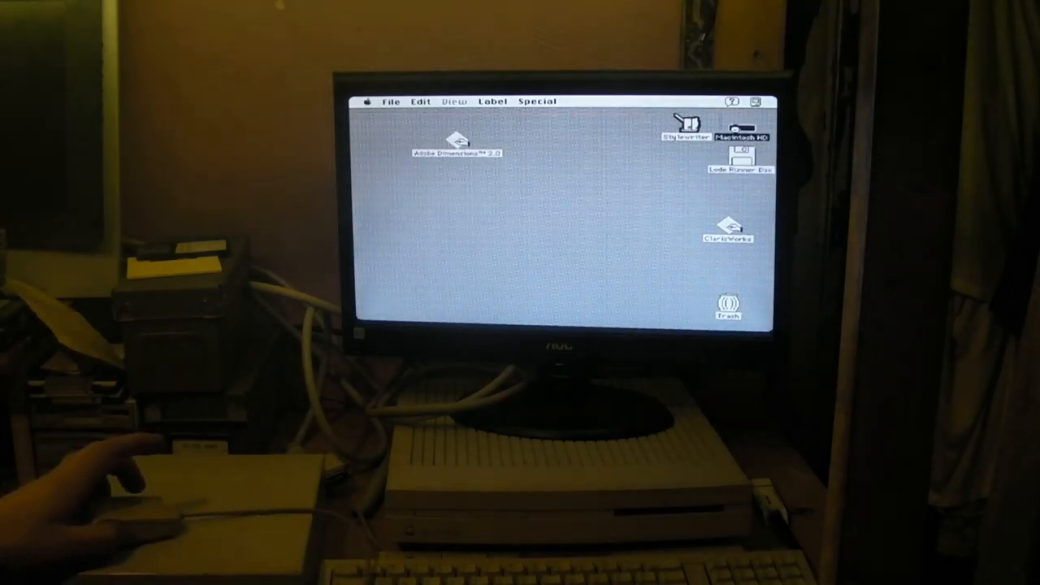
{"action": "double_click", "coordinate": [743, 134]}
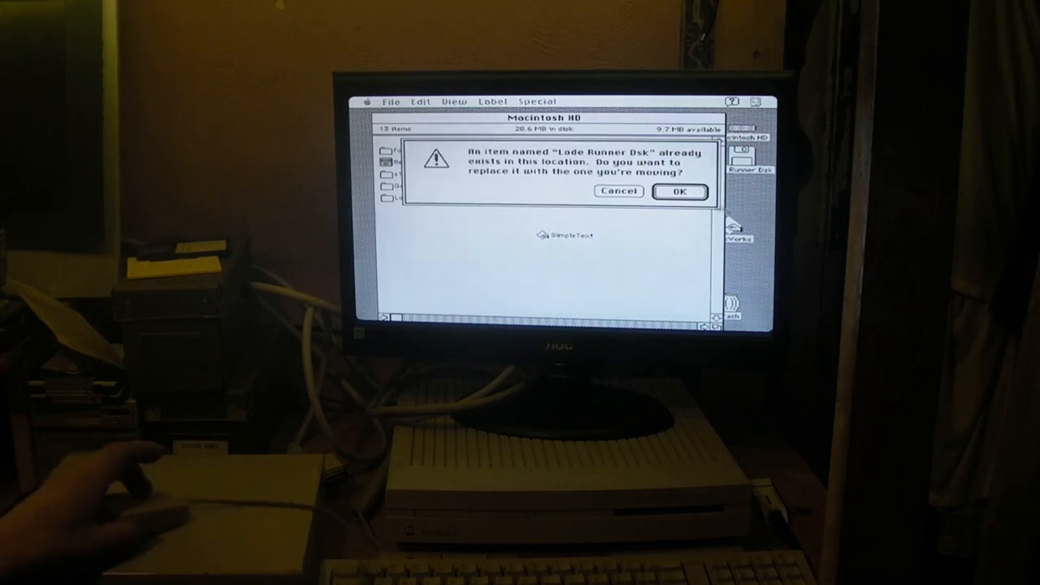
{"action": "left_click", "coordinate": [680, 192]}
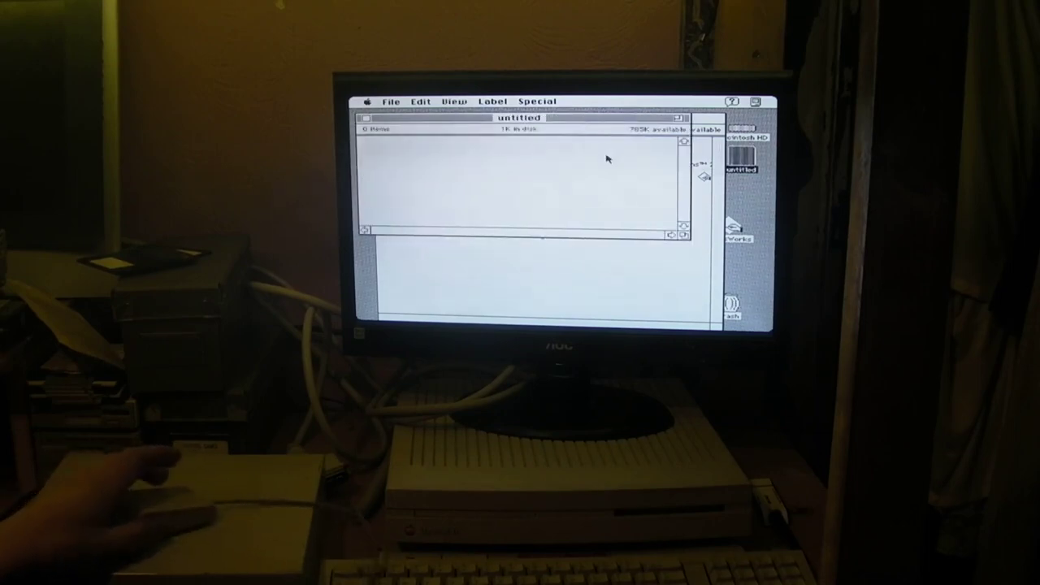
{"action": "mouse_move", "coordinate": [361, 169]}
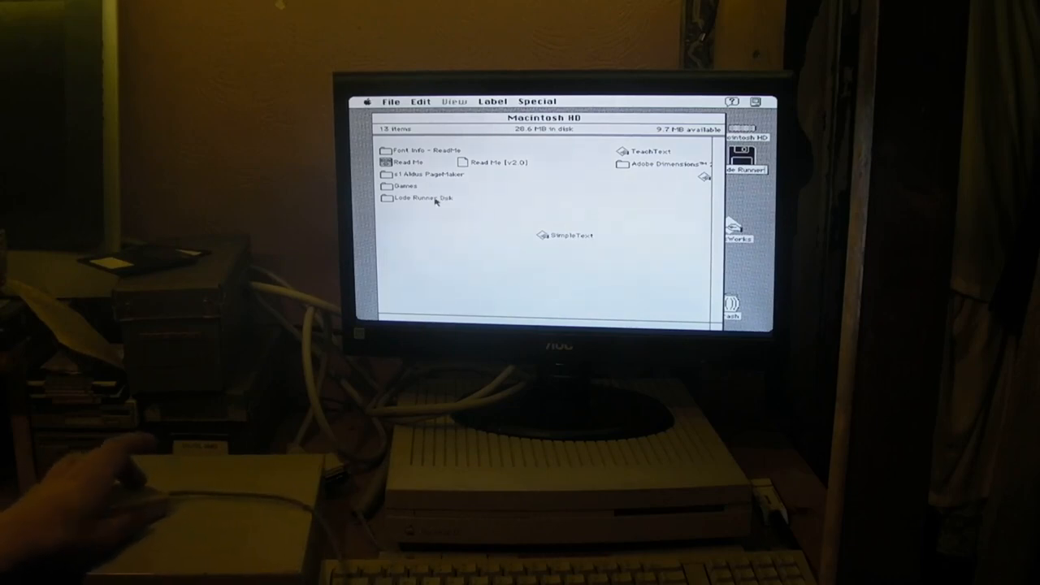
Step: View the five items in the copied Lode Runner Dsk folder, then close all windows
{"action": "double_click", "coordinate": [417, 199]}
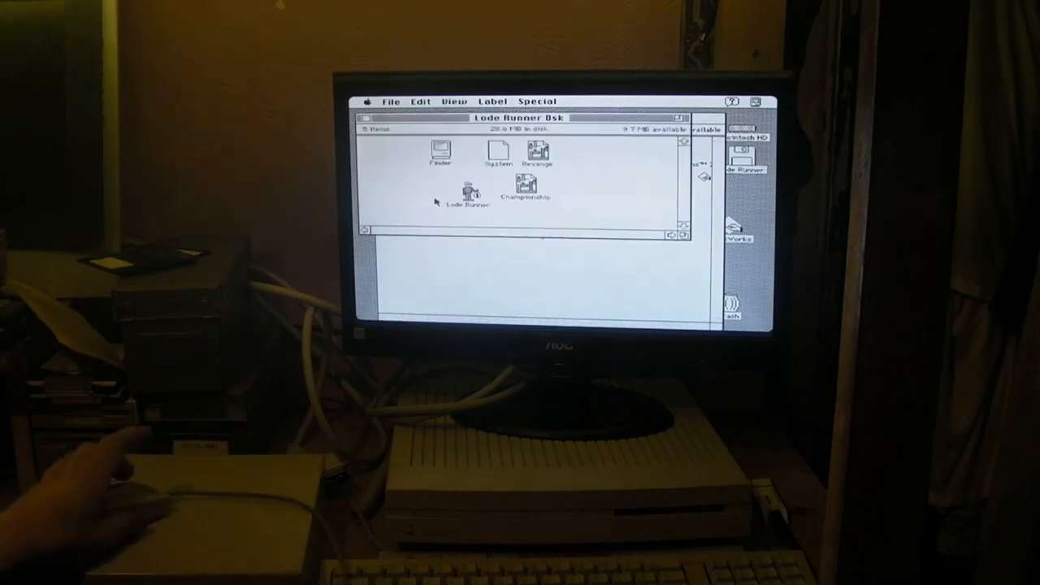
{"action": "mouse_move", "coordinate": [576, 218]}
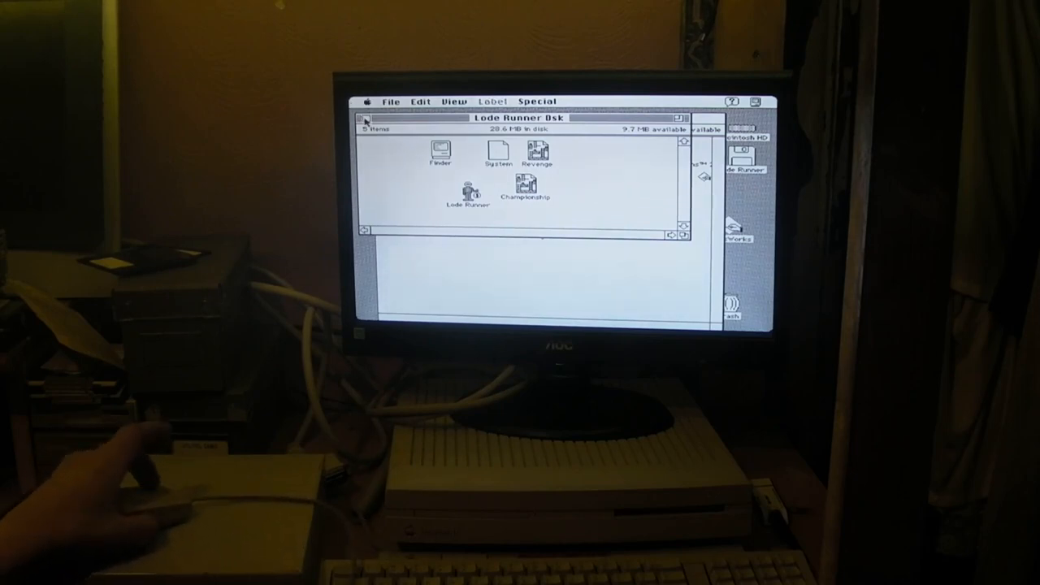
{"action": "left_click", "coordinate": [365, 119]}
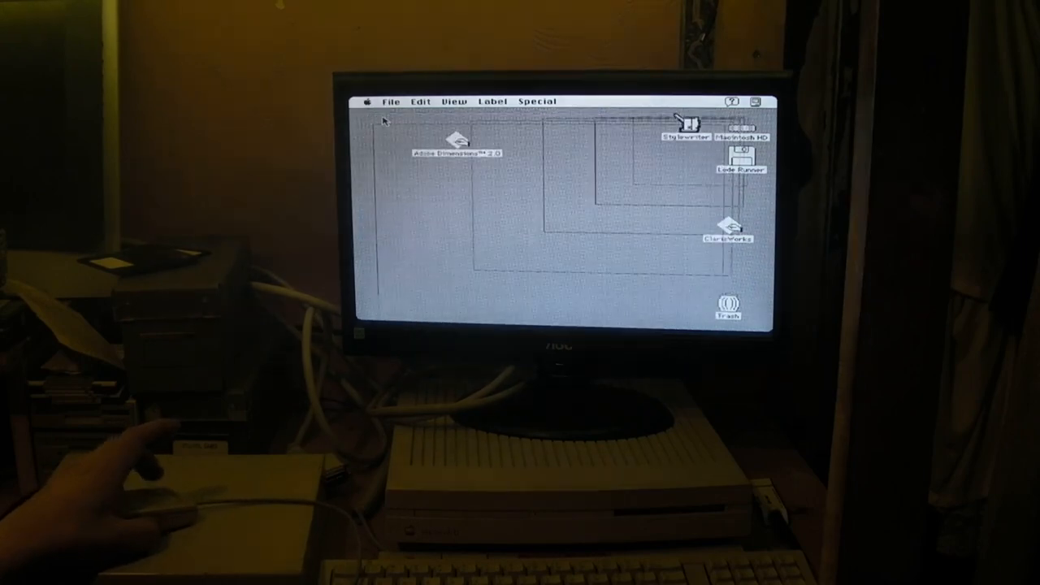